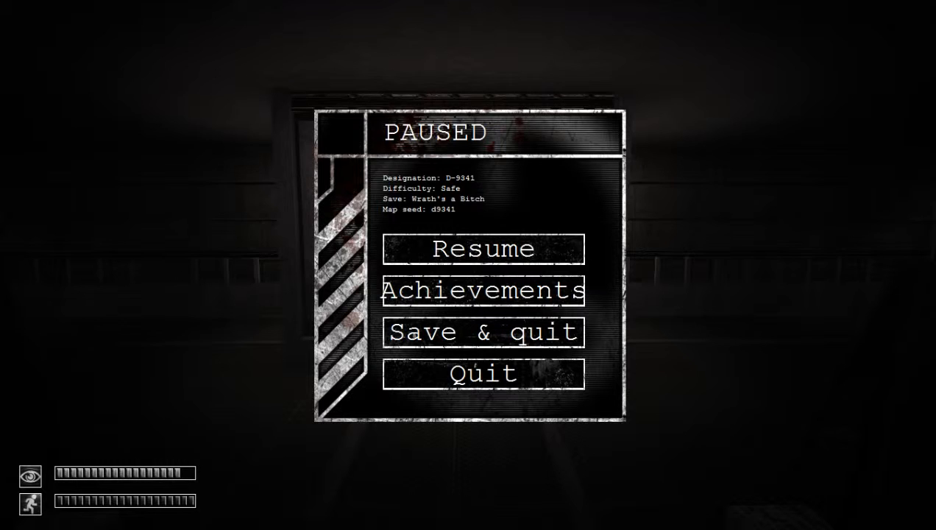
Resume play from the pause menu and explore on to try the key-card locked door.
left_click(480, 249)
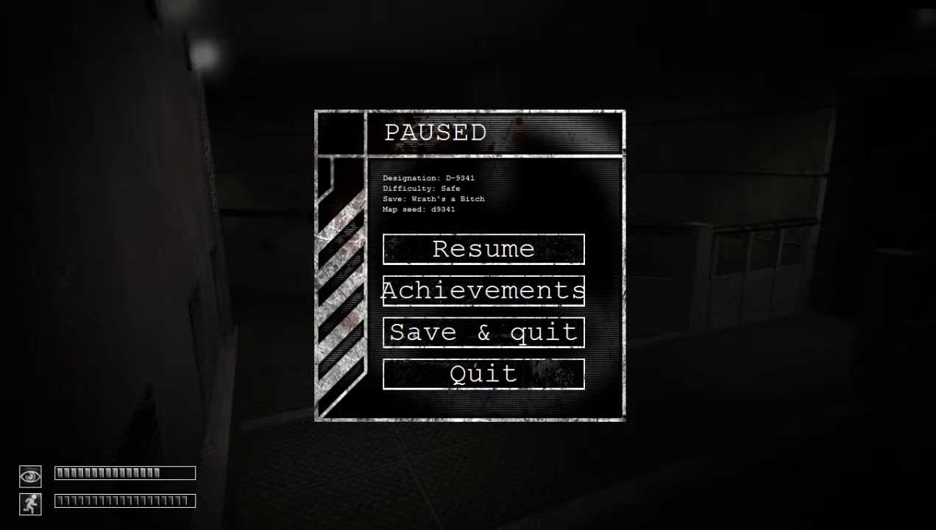
left_click(480, 249)
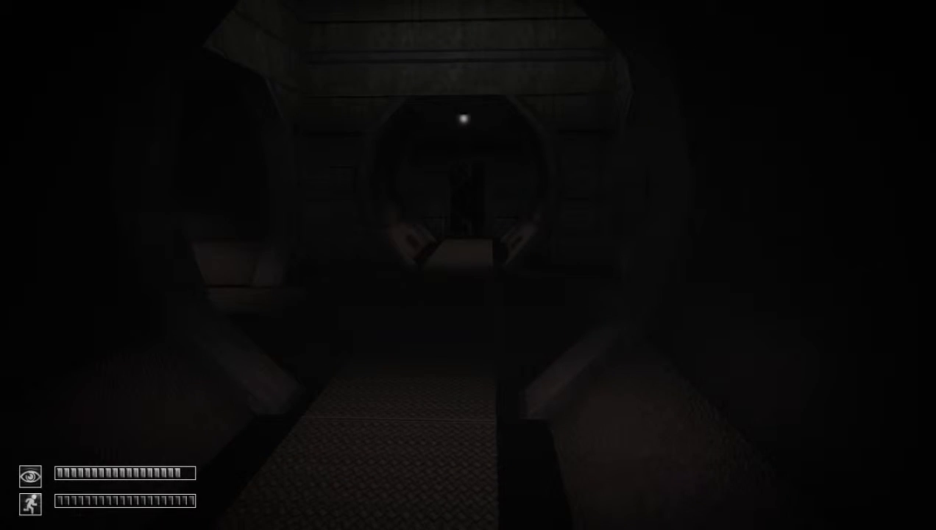
key("Escape")
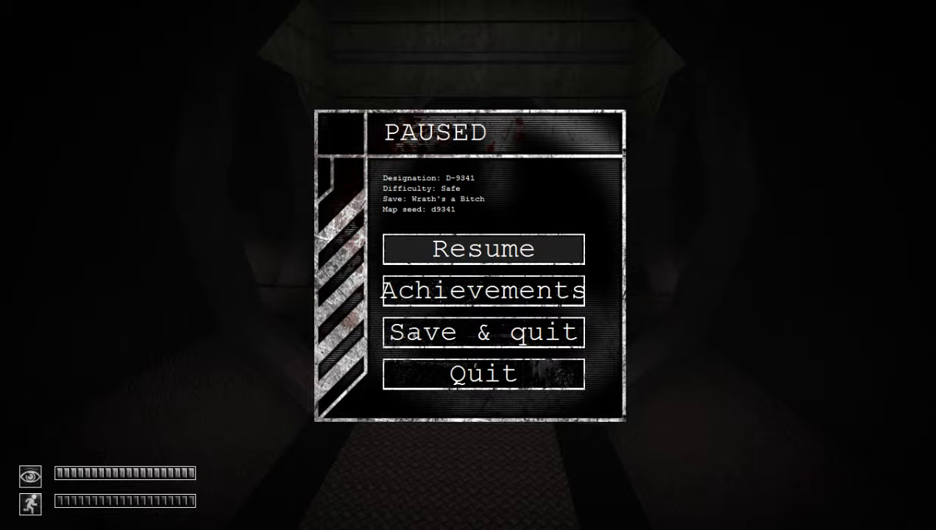
left_click(481, 249)
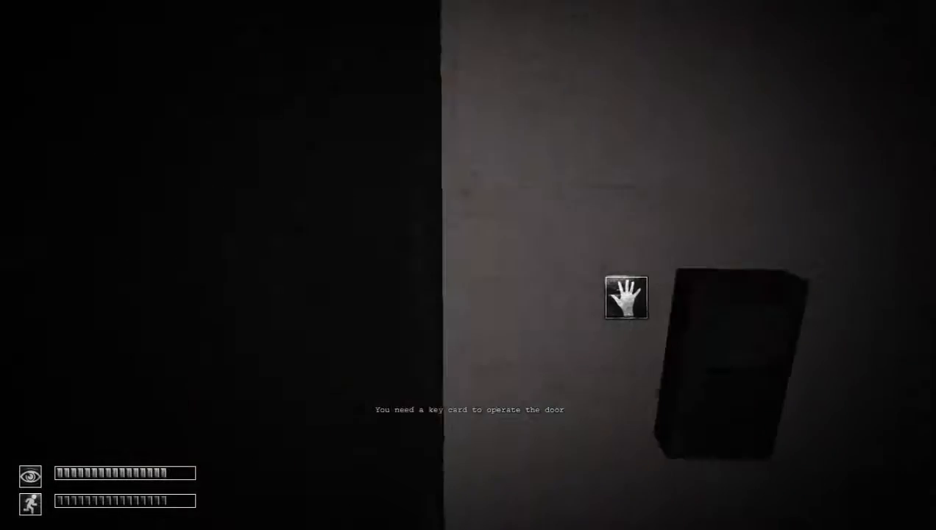
left_click(626, 297)
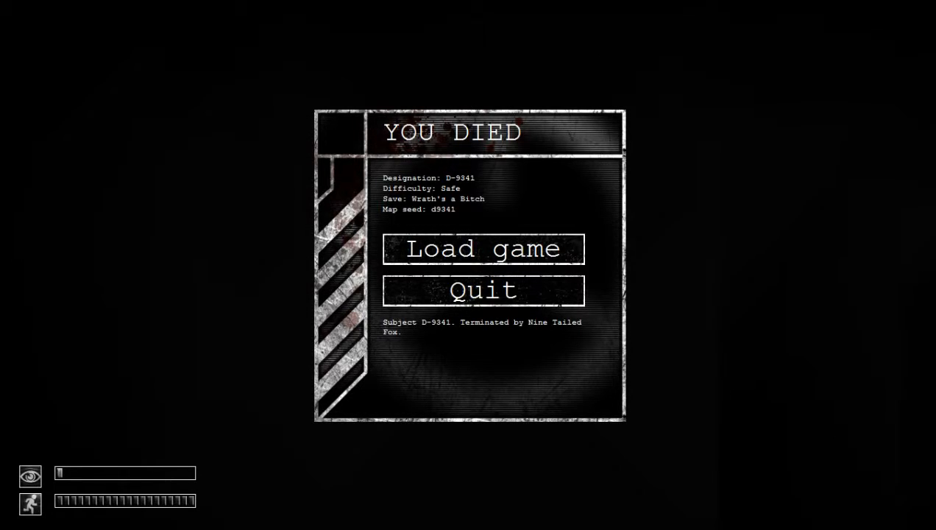
Load the saved game from the YOU DIED screen and continue down the corridor.
left_click(483, 249)
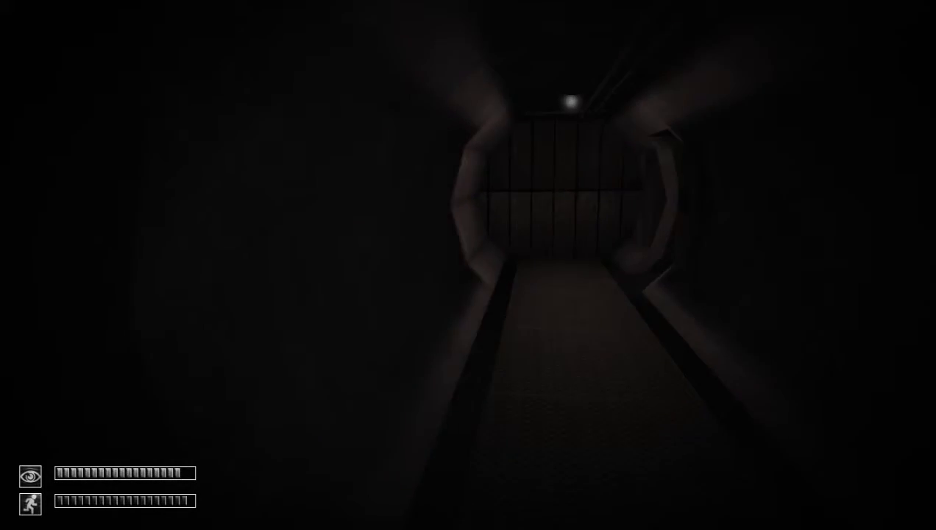
left_click(438, 353)
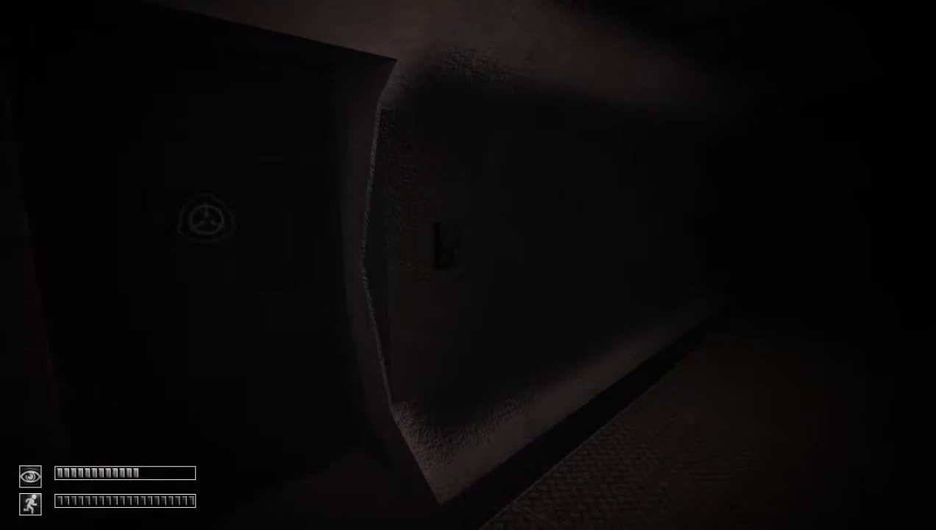
Walk forward through the dark corridor past the SCP-emblem door.
left_click(468, 287)
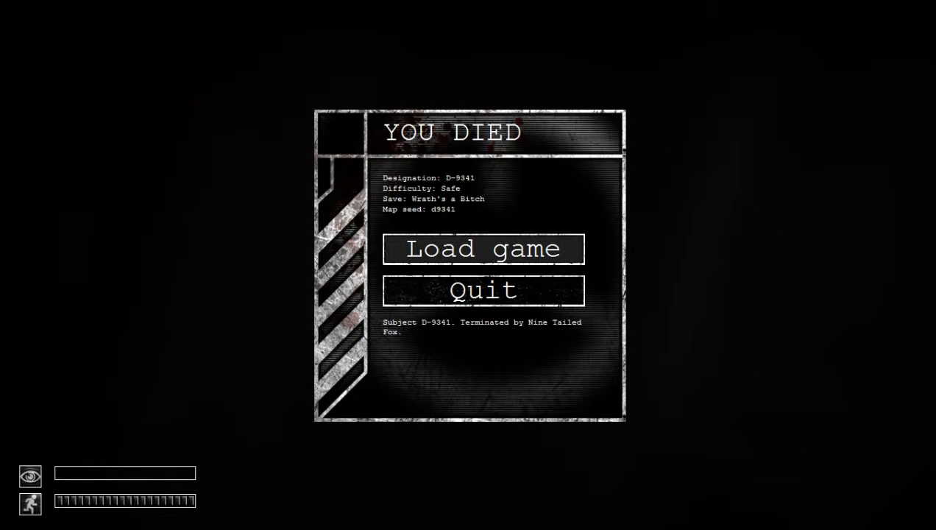
Load the last save from the death screen and head to the open elevator doorway.
left_click(483, 248)
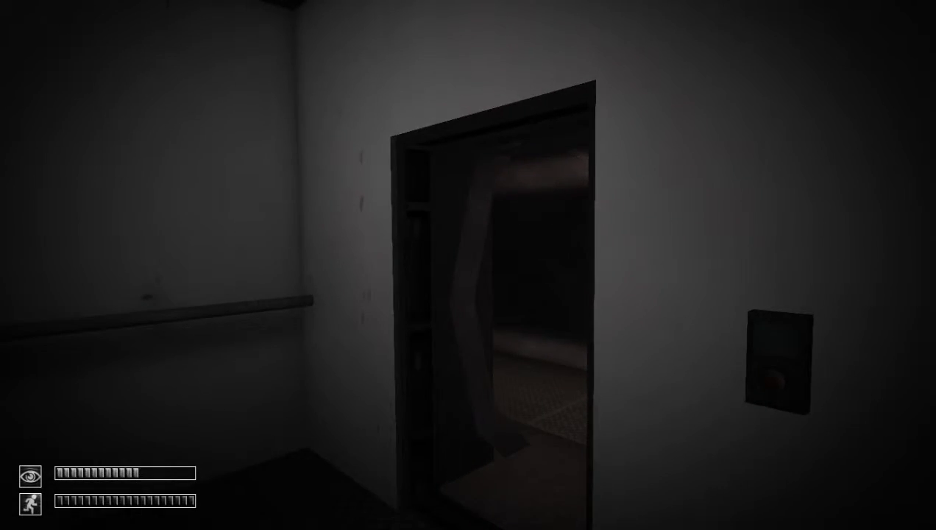
Ride the elevator into the next dark corridor and bring up the inventory.
left_click(774, 379)
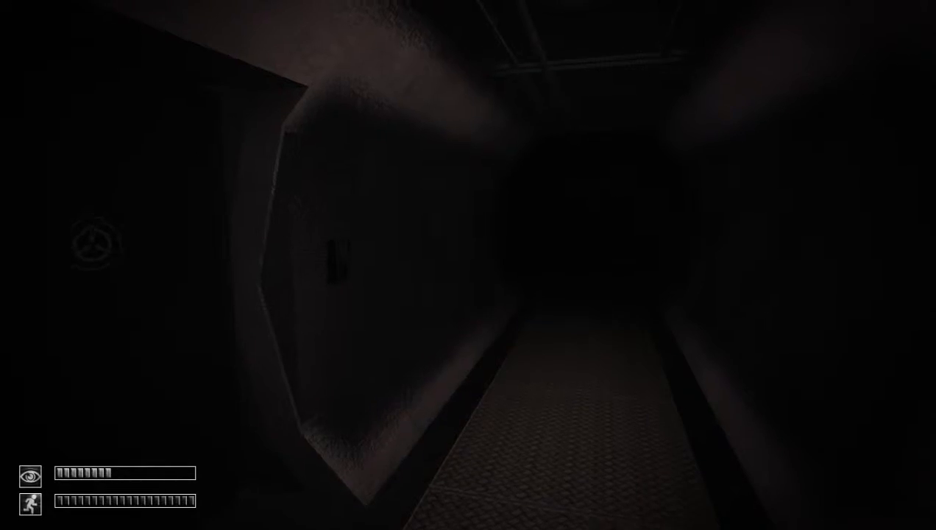
key("tab")
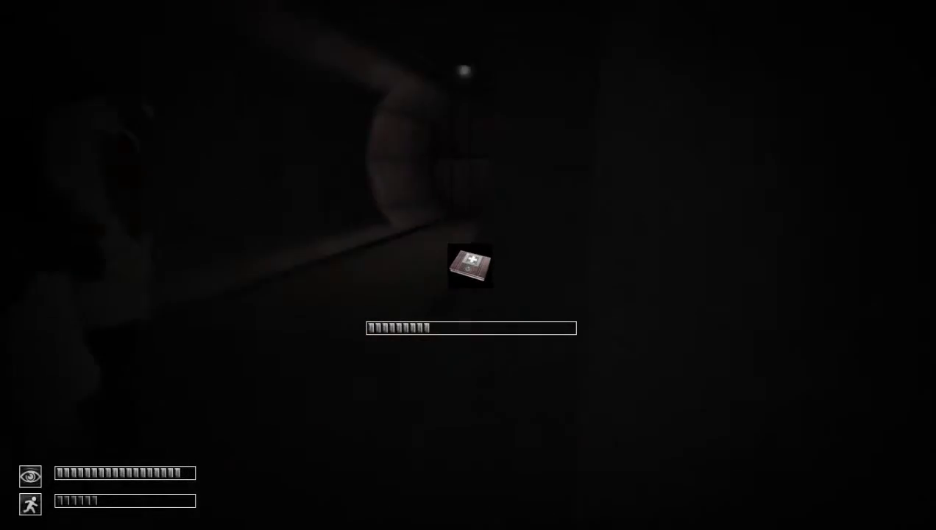
Walk through the dark corridor until the door button's hand icon is in reach.
left_click(468, 272)
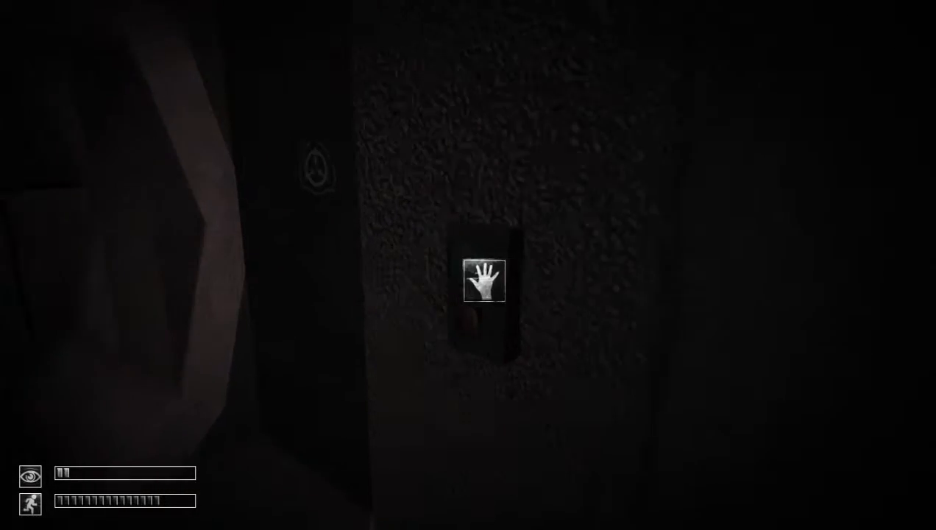
Use the scanner beside the door, which reports Incorrect DNA Verification.
left_click(483, 289)
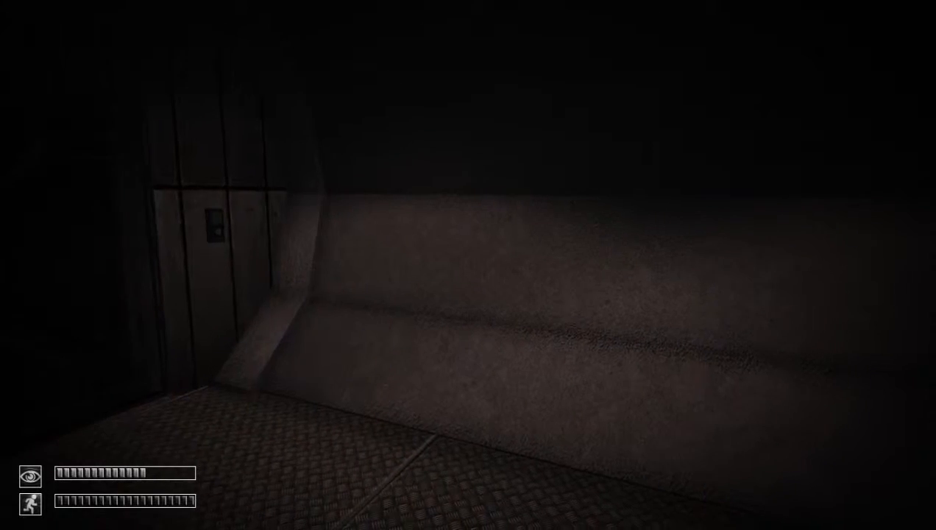
key("tab")
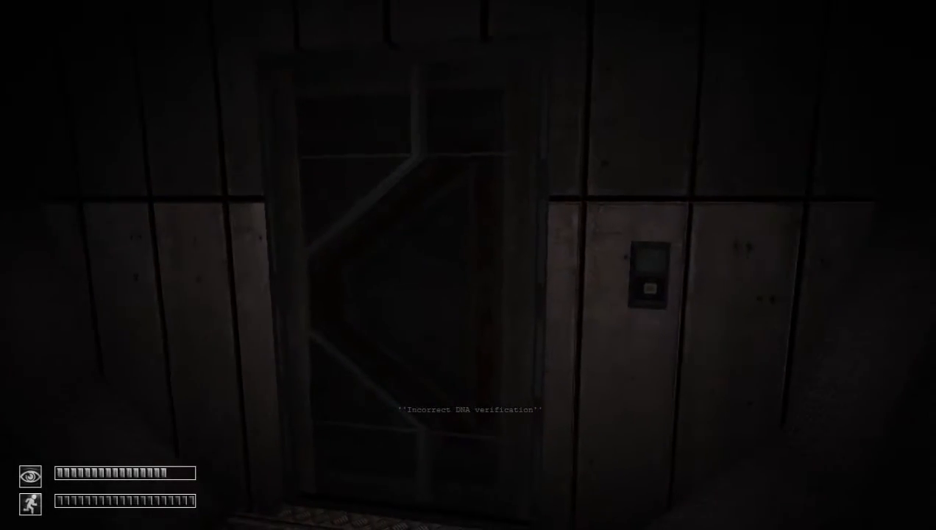
Check the carried items in the inventory, including the Level 4 Key Card.
key("tab")
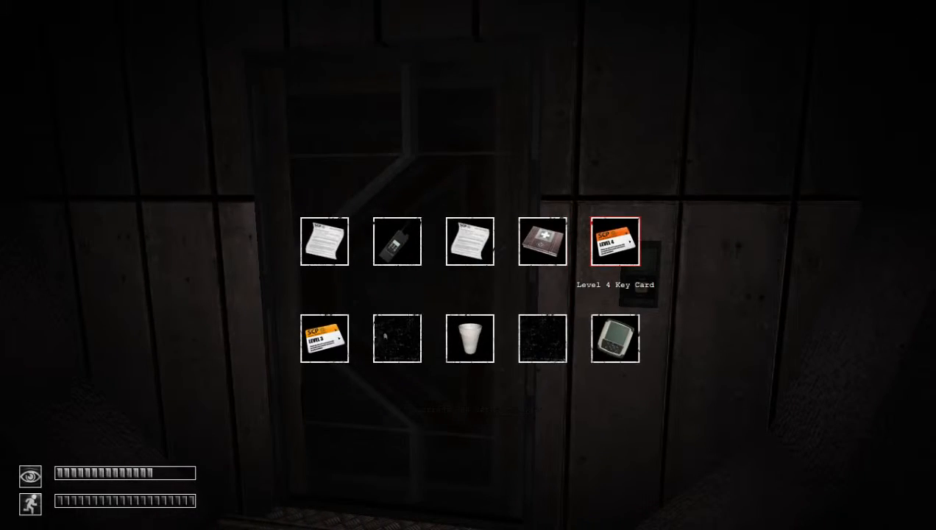
left_click(615, 241)
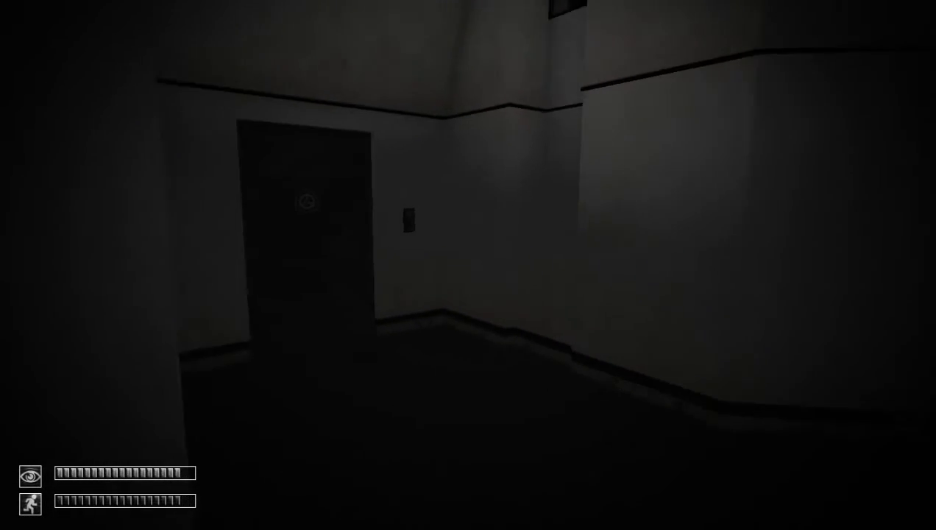
mouse_move(468, 265)
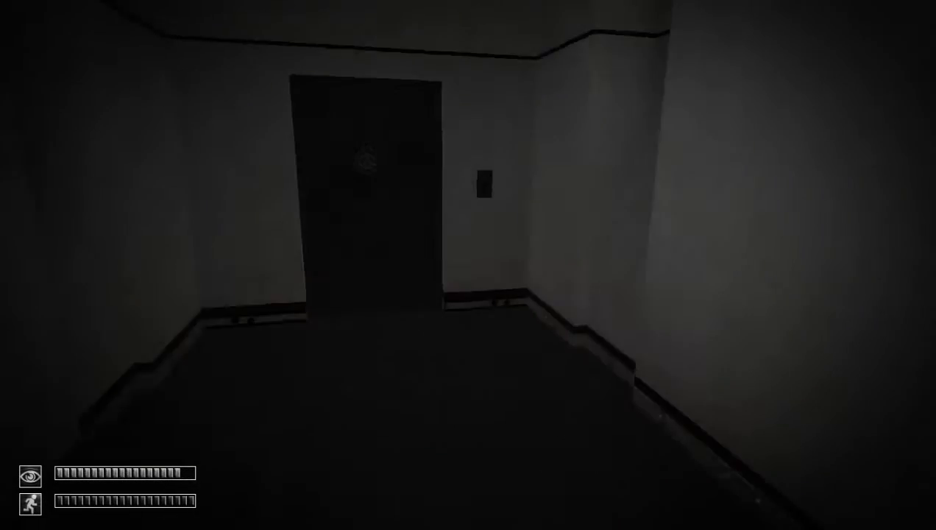
Reach the door at the corridor's end and bring up the game menu.
key("tab")
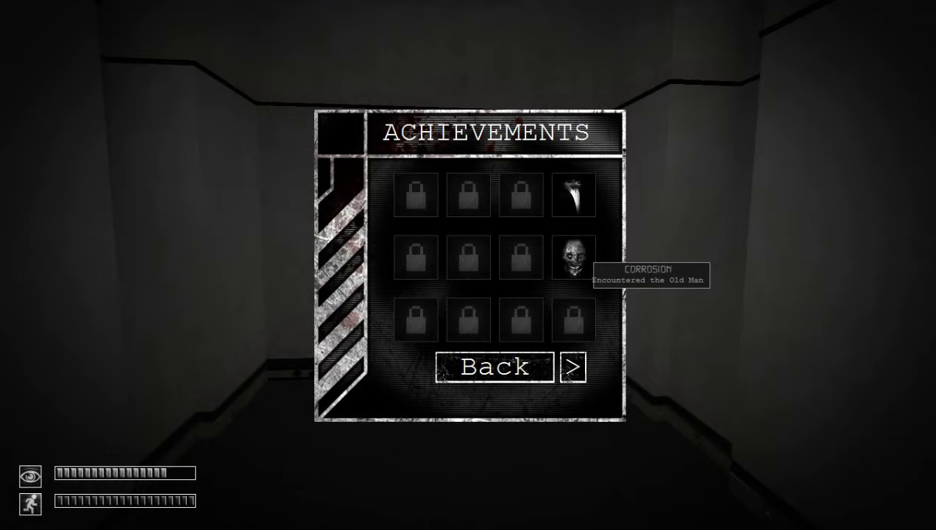
Review the Shocking Circumstances achievement on the next page, then leave the achievements list.
left_click(571, 367)
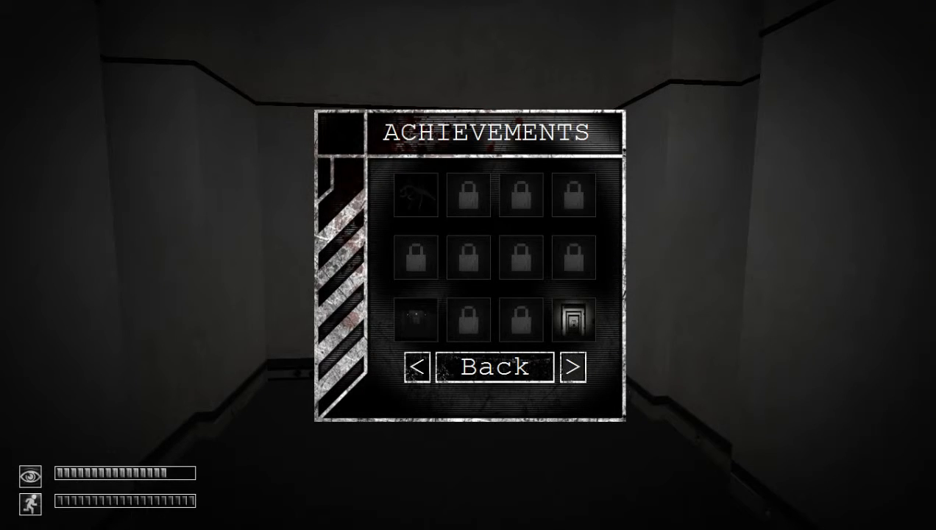
mouse_move(415, 197)
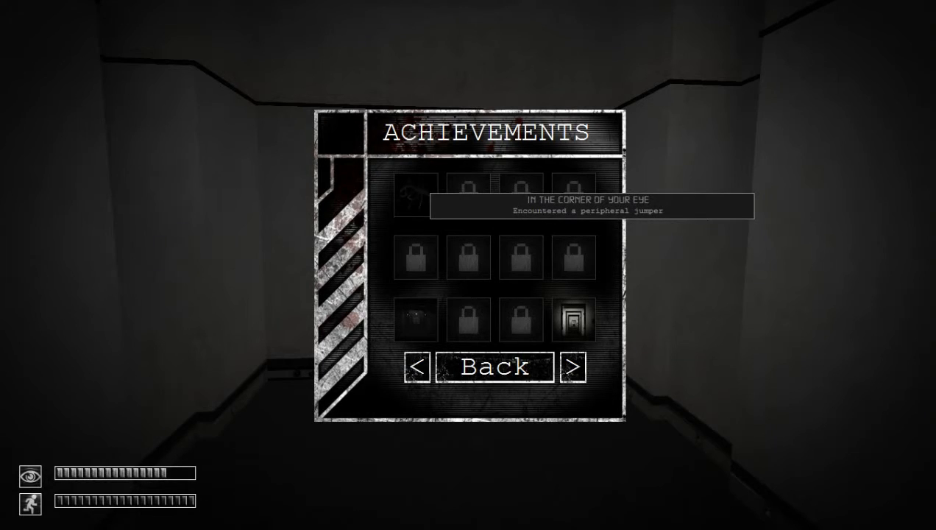
left_click(566, 365)
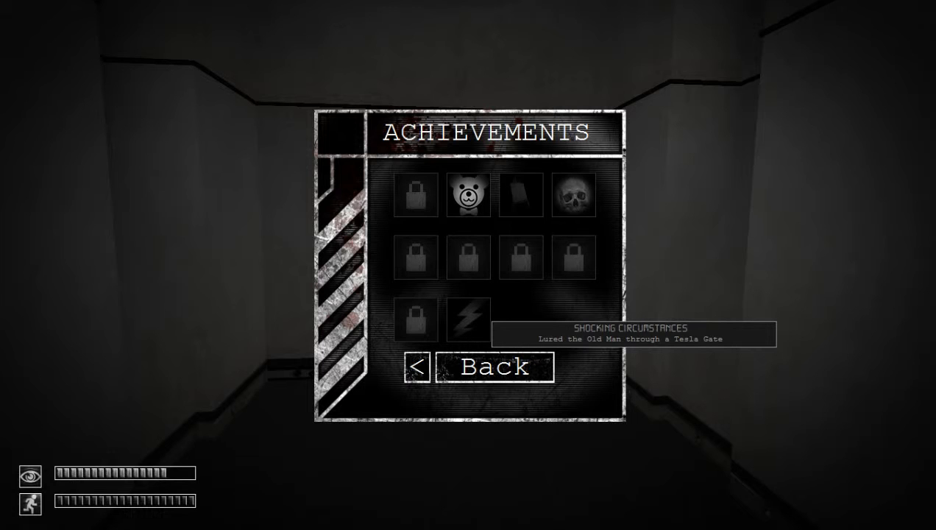
left_click(494, 367)
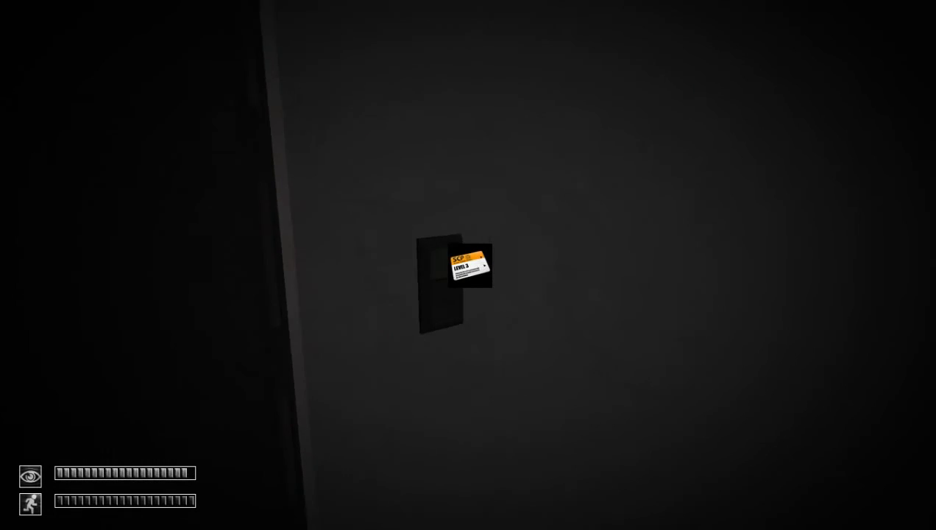
Present the keycard to the door's reader at the end of the corridor.
left_click(464, 268)
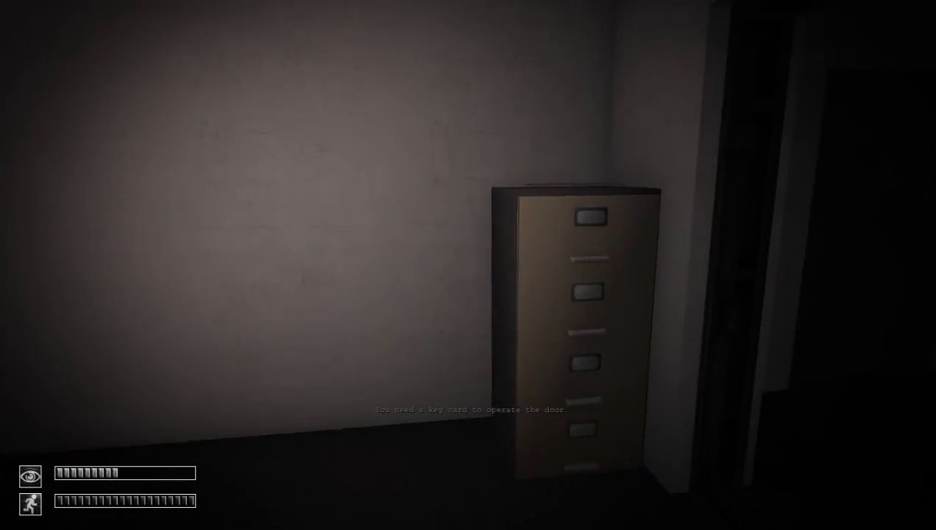
Bring up the inventory showing Document SCP-714 and acknowledge the Memory access violation error.
key("tab")
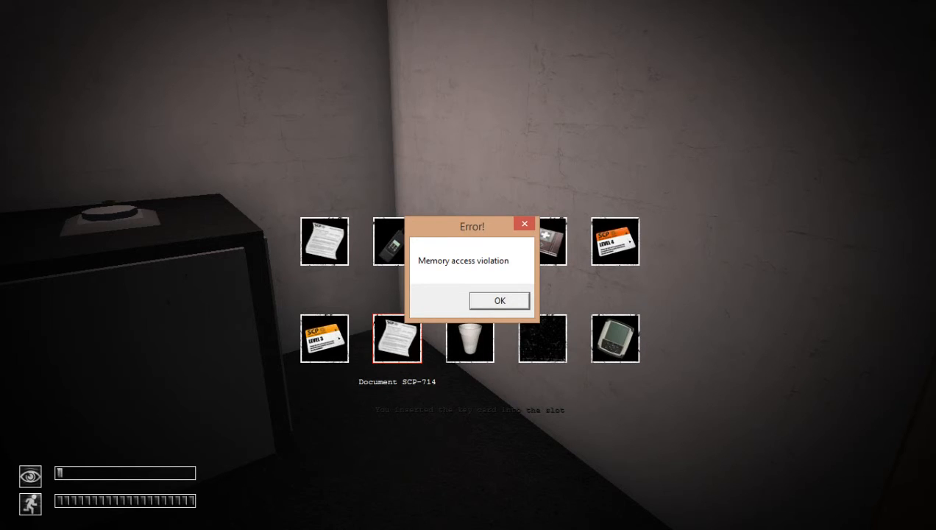
left_click(498, 300)
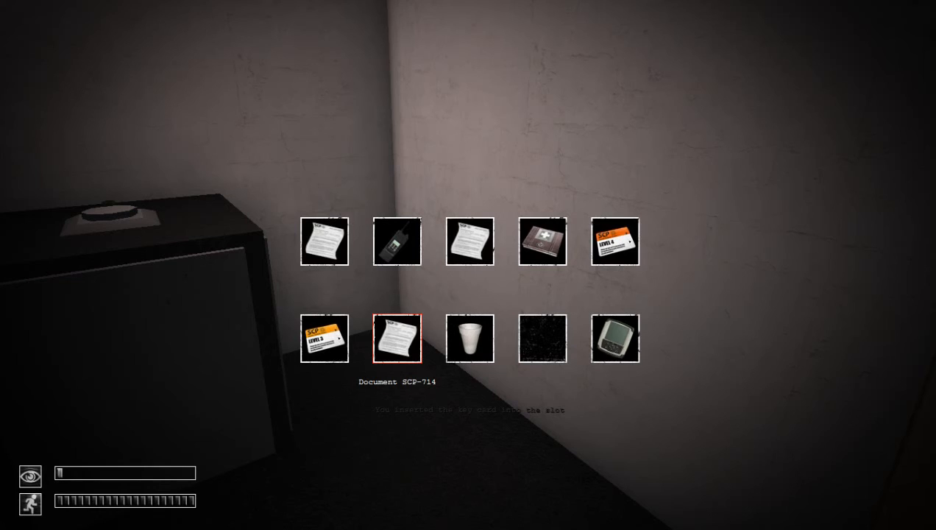